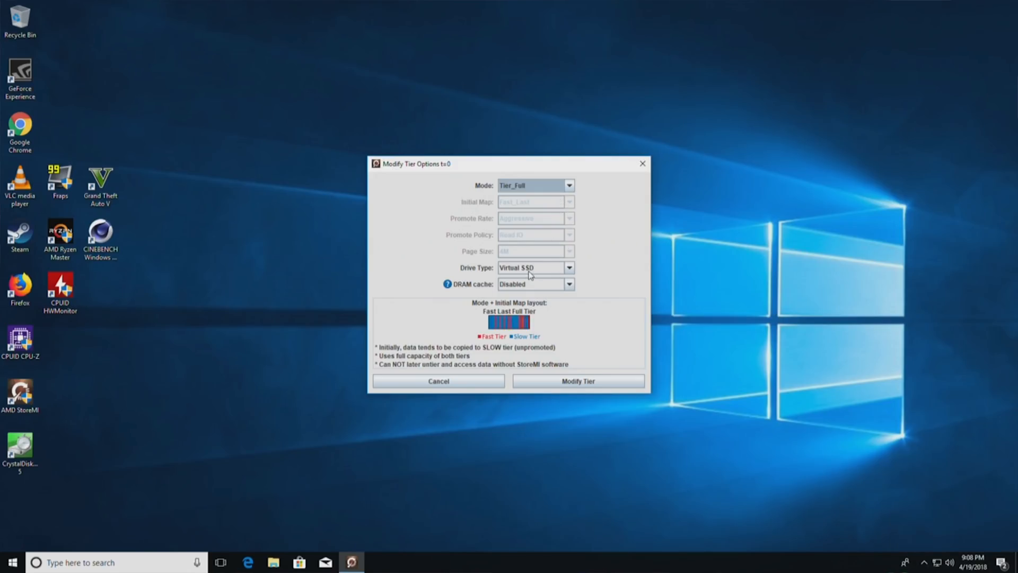
# Discard the 2G DRAM cache change, relaunch StoreMI and reopen Modify Tier for Drive4
pyautogui.click(534, 285)
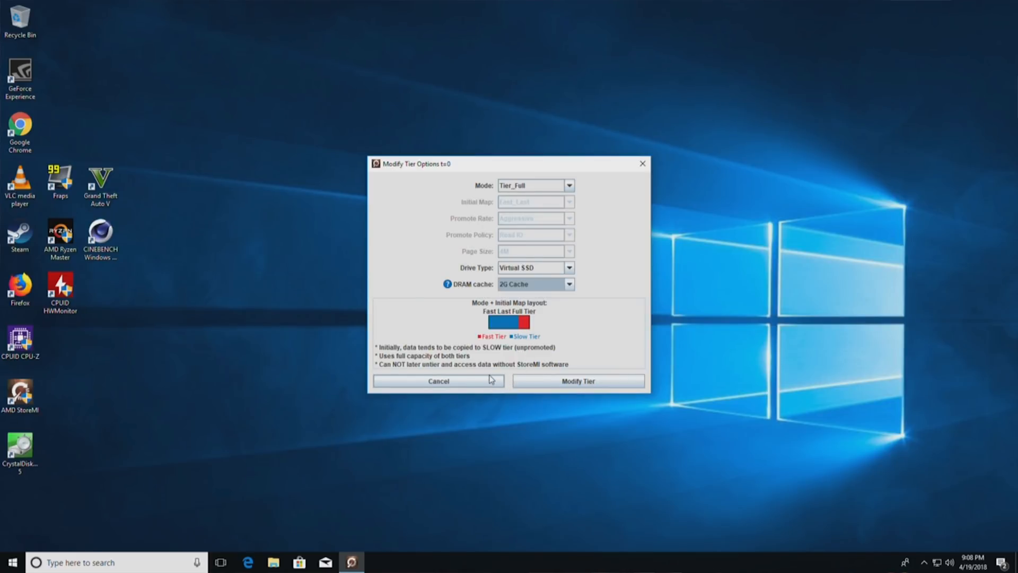
pyautogui.click(438, 381)
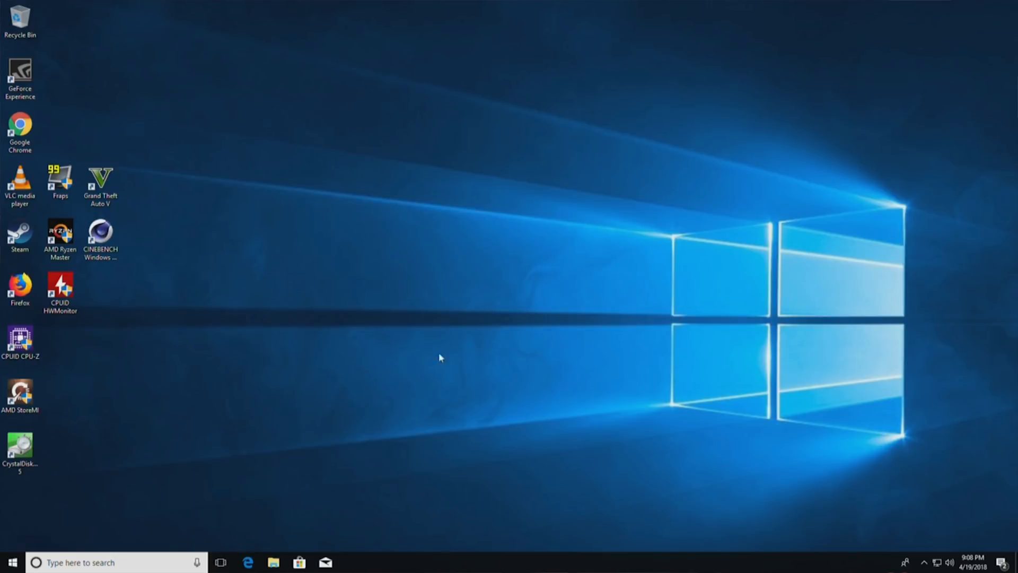
pyautogui.click(11, 561)
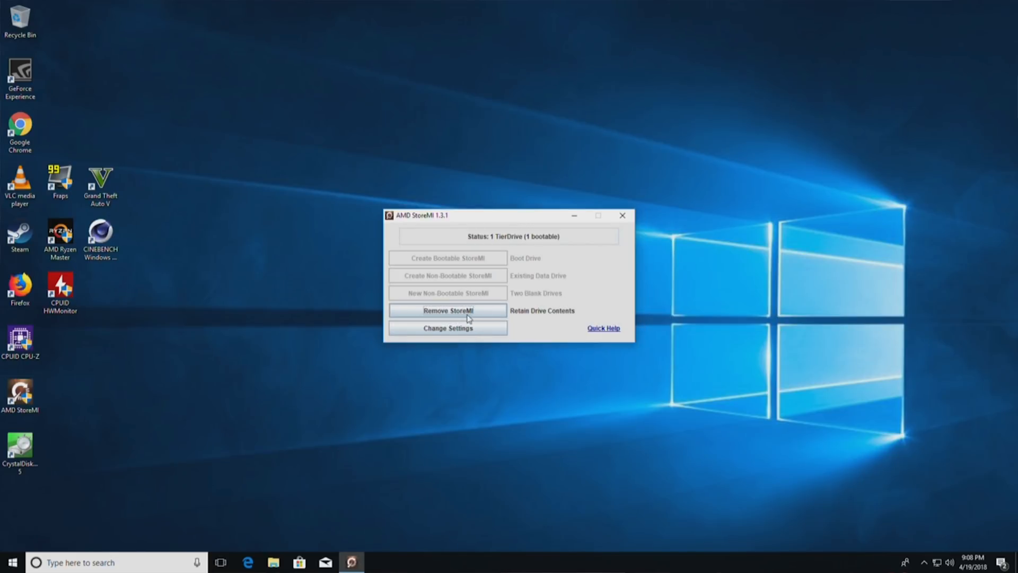
pyautogui.click(447, 311)
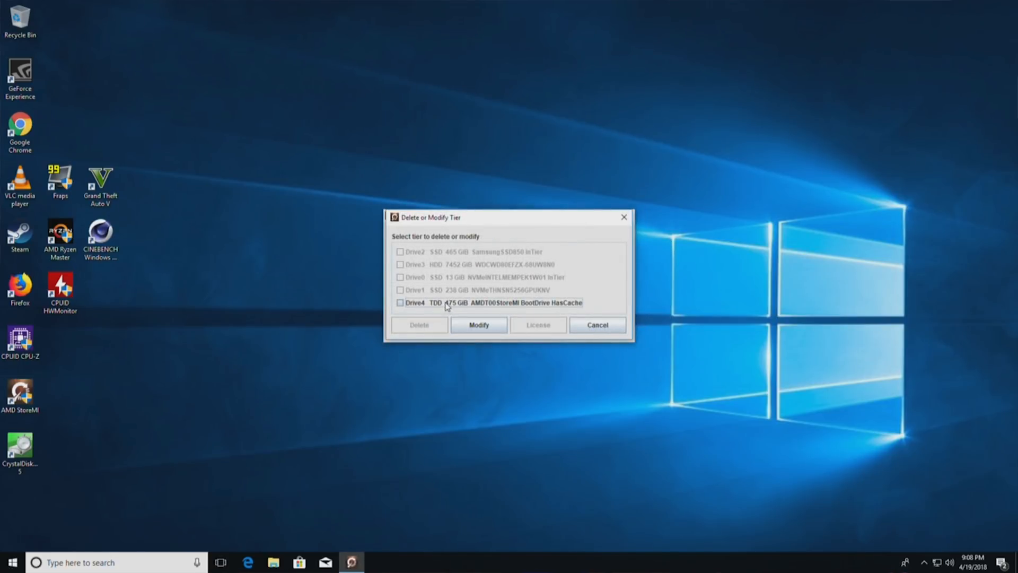
pyautogui.click(478, 325)
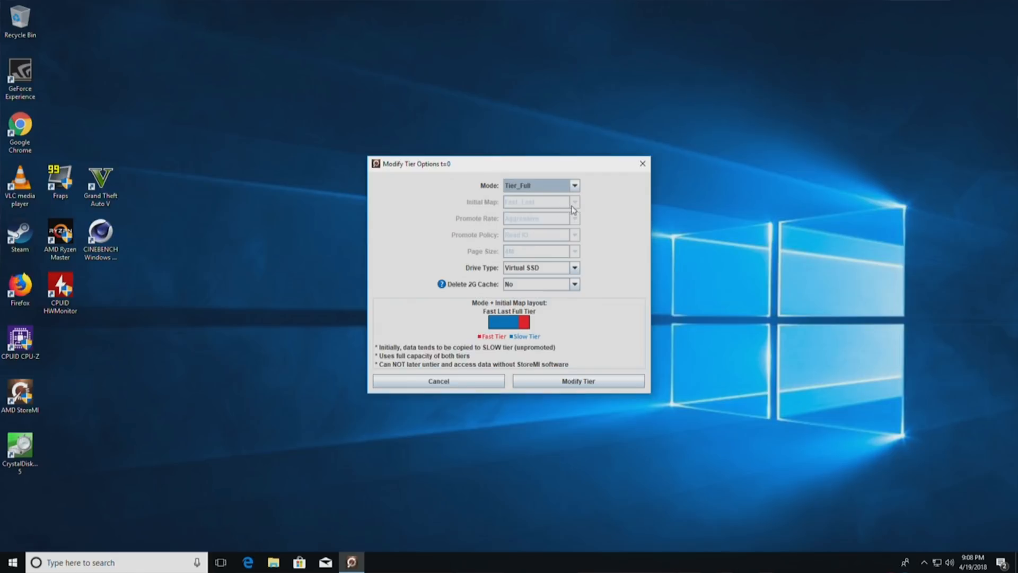
# Toggle Drive4's type to Virtual HDD and back to Virtual SSD, then apply with nothing modified
pyautogui.click(574, 267)
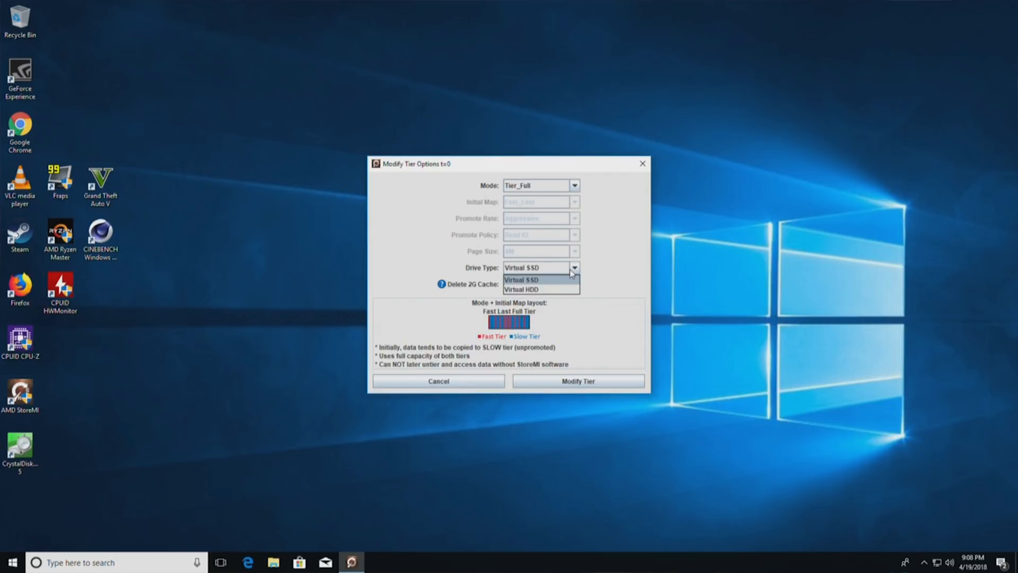
pyautogui.click(522, 288)
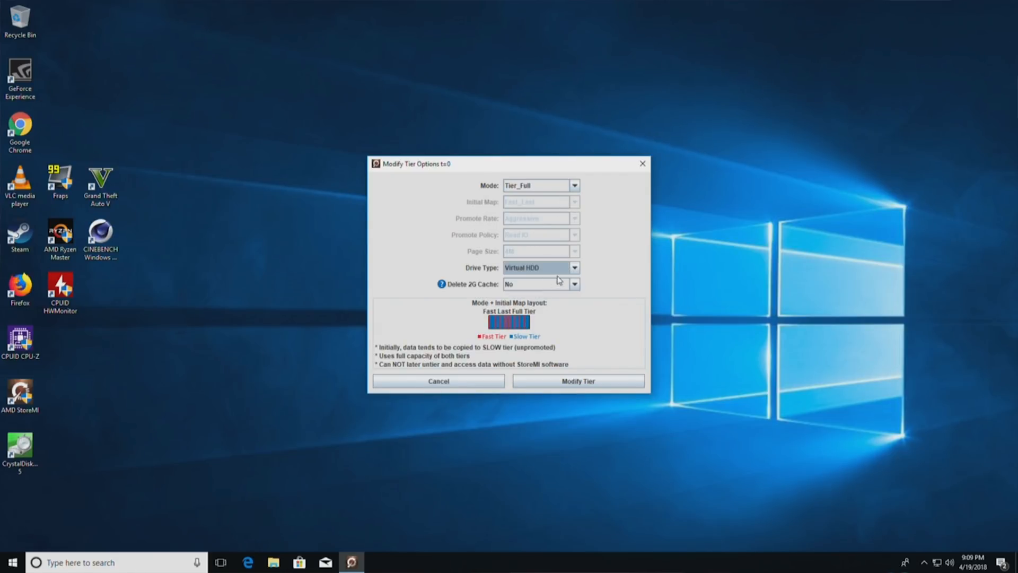
pyautogui.click(539, 267)
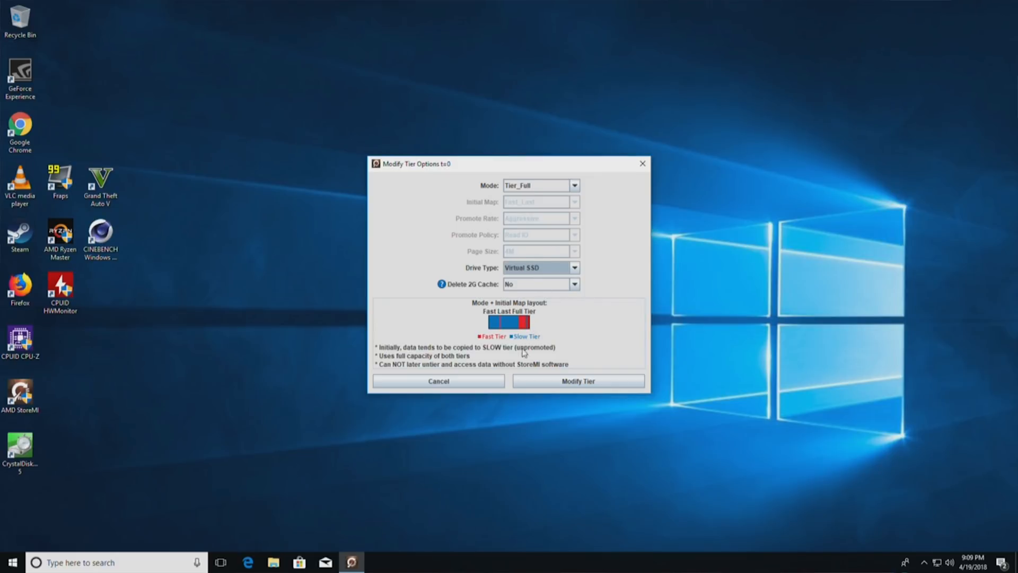
pyautogui.click(577, 381)
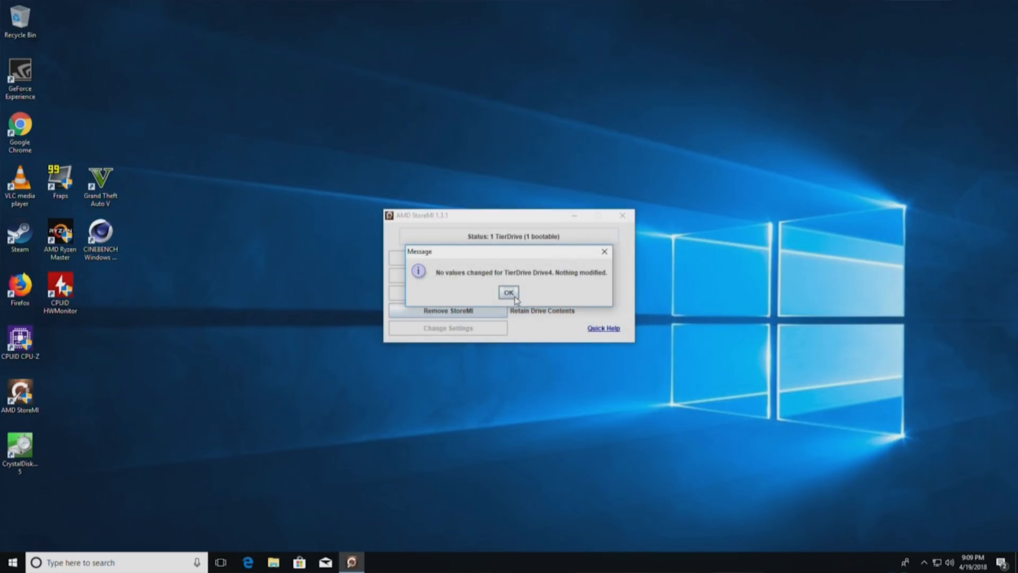
# In Create Tier, try adding Drive0 as a second fast drive, accept the two-drive limit and leave it unchecked
pyautogui.click(507, 293)
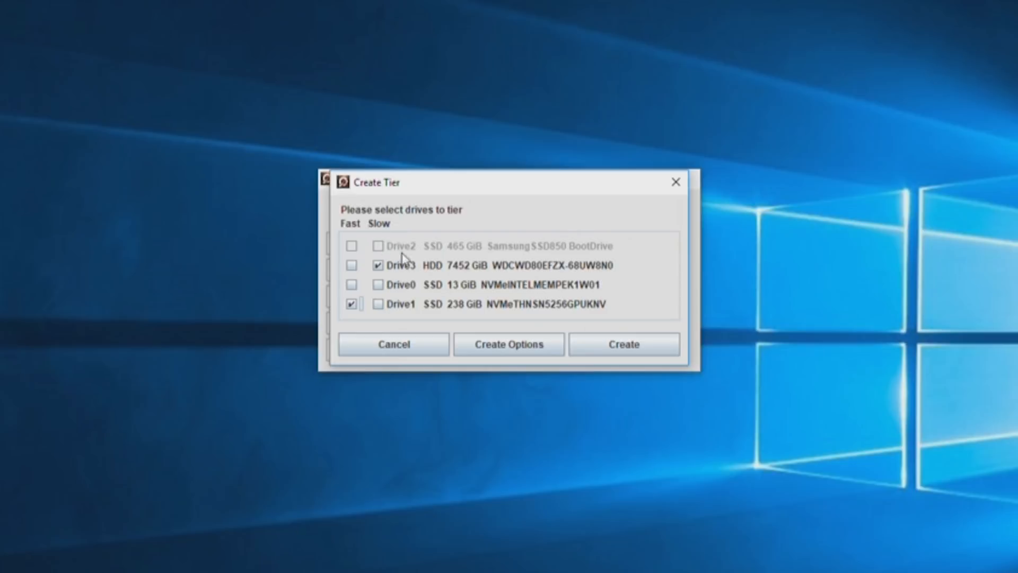
pyautogui.moveTo(362, 340)
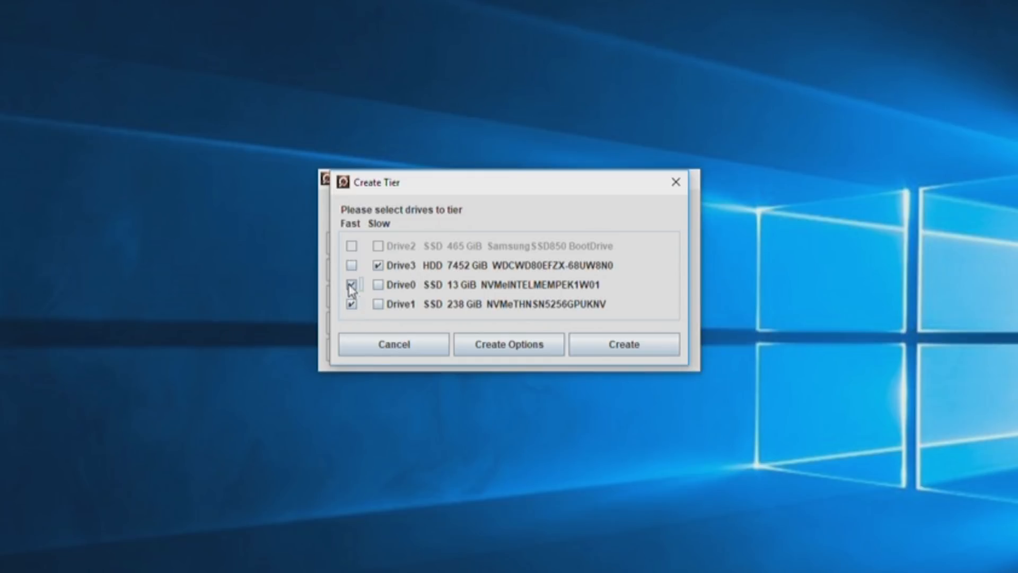
pyautogui.click(351, 285)
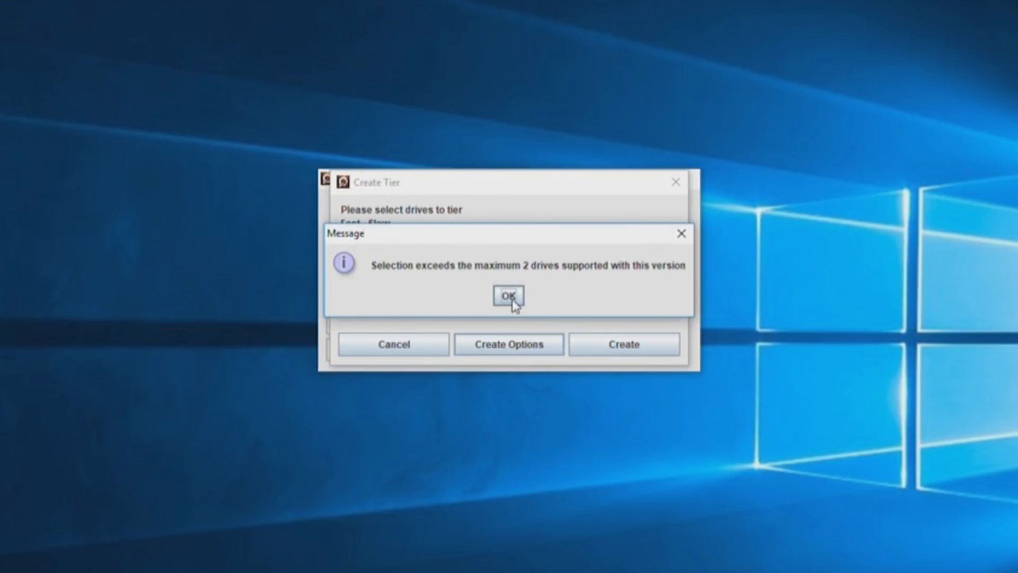
pyautogui.click(508, 296)
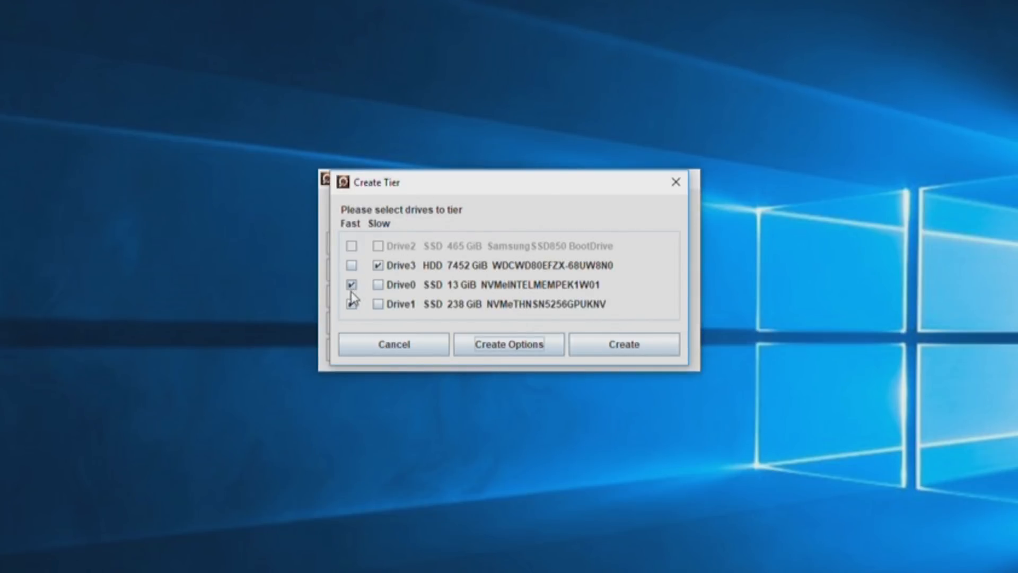
pyautogui.click(352, 284)
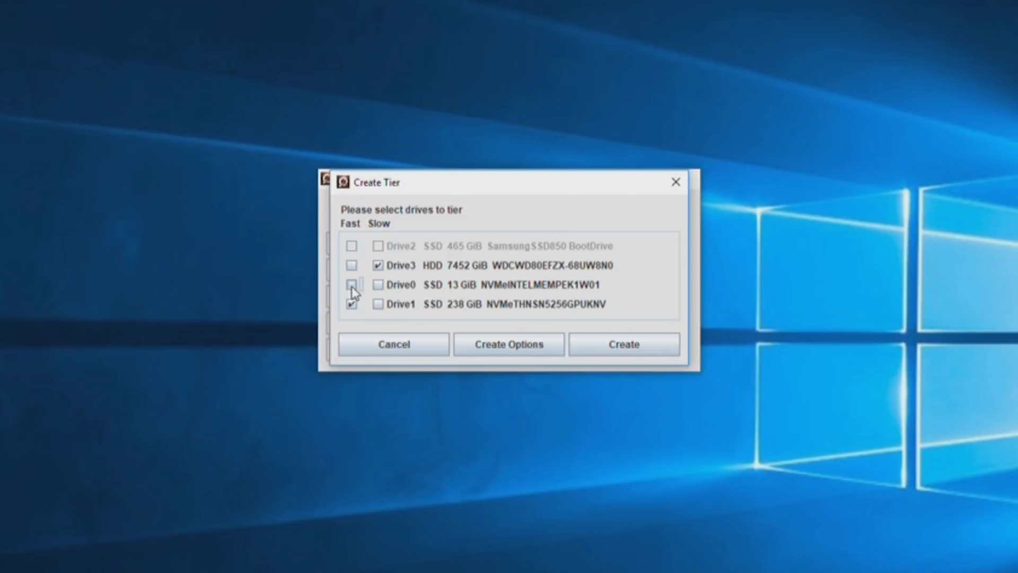
pyautogui.click(351, 284)
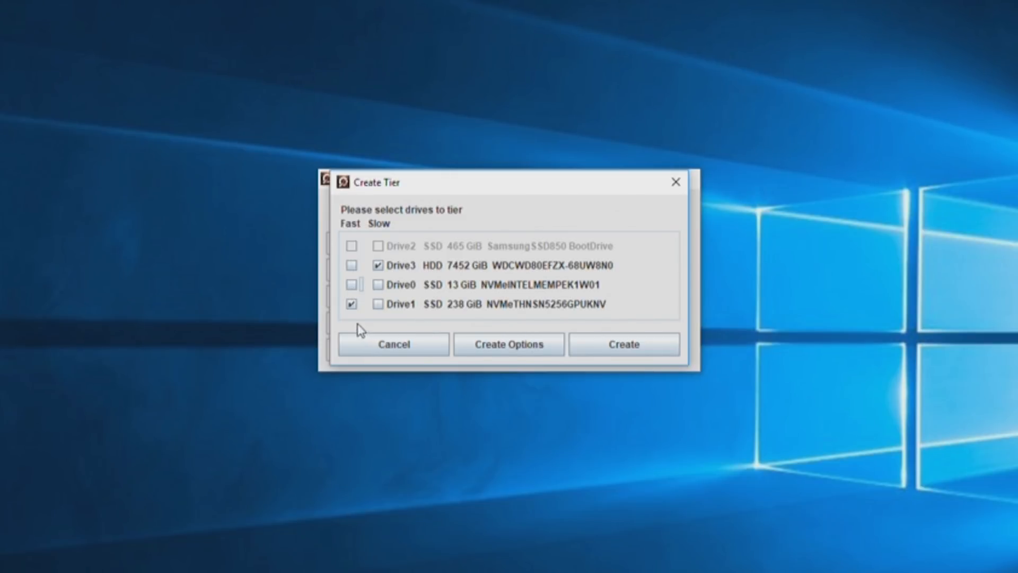